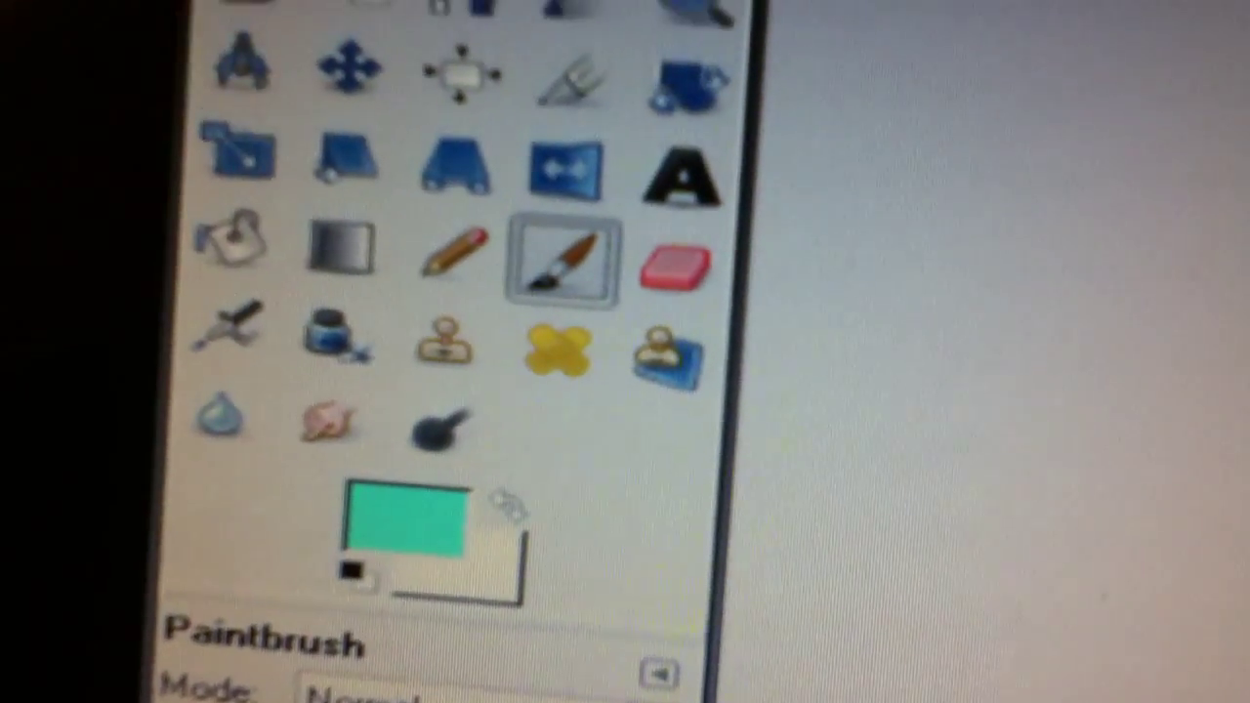
- Open the Stroke Path settings for the blade path, with teal as the paint colour
left_click(400, 527)
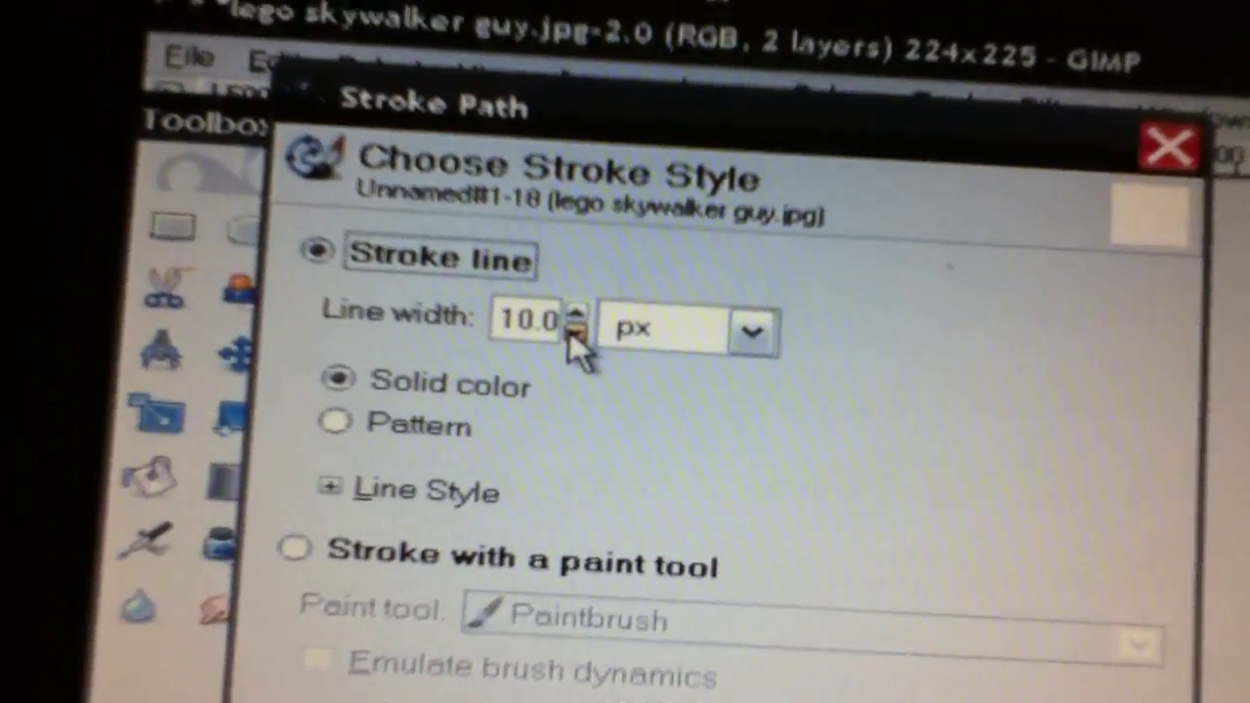
- Lower the line width to 6 px and stroke the lightsaber path in teal
left_click(574, 342)
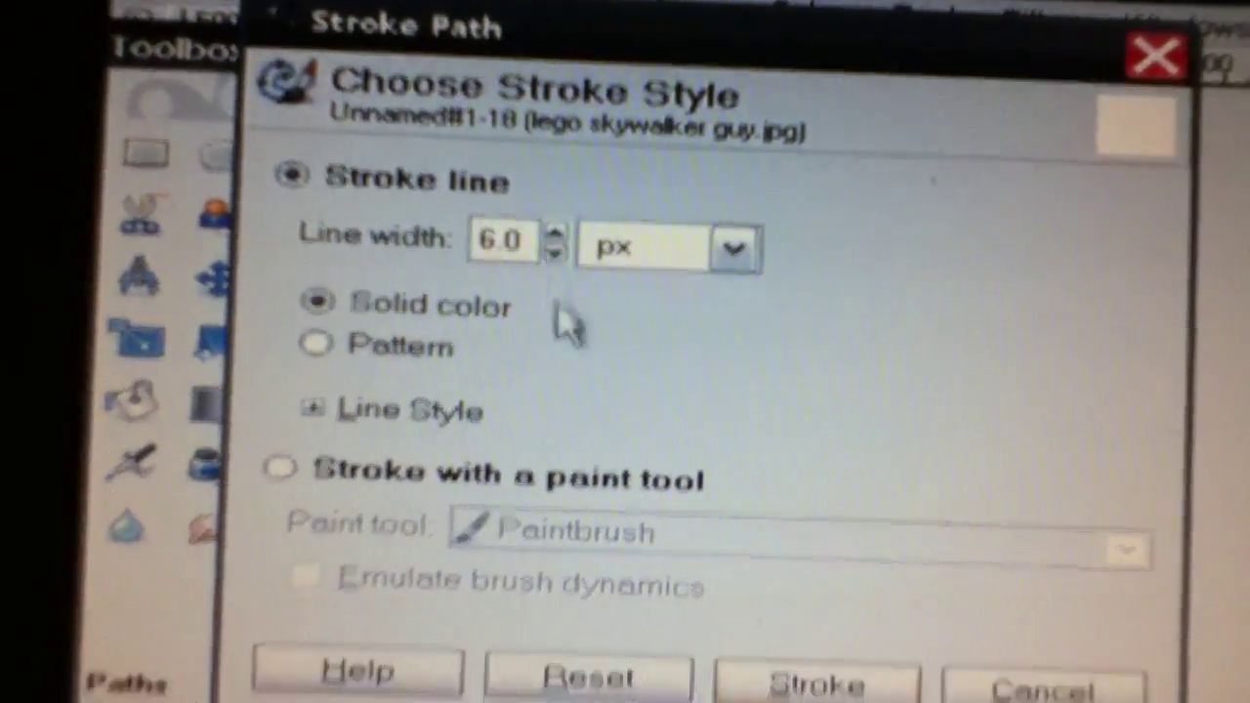
left_click(817, 678)
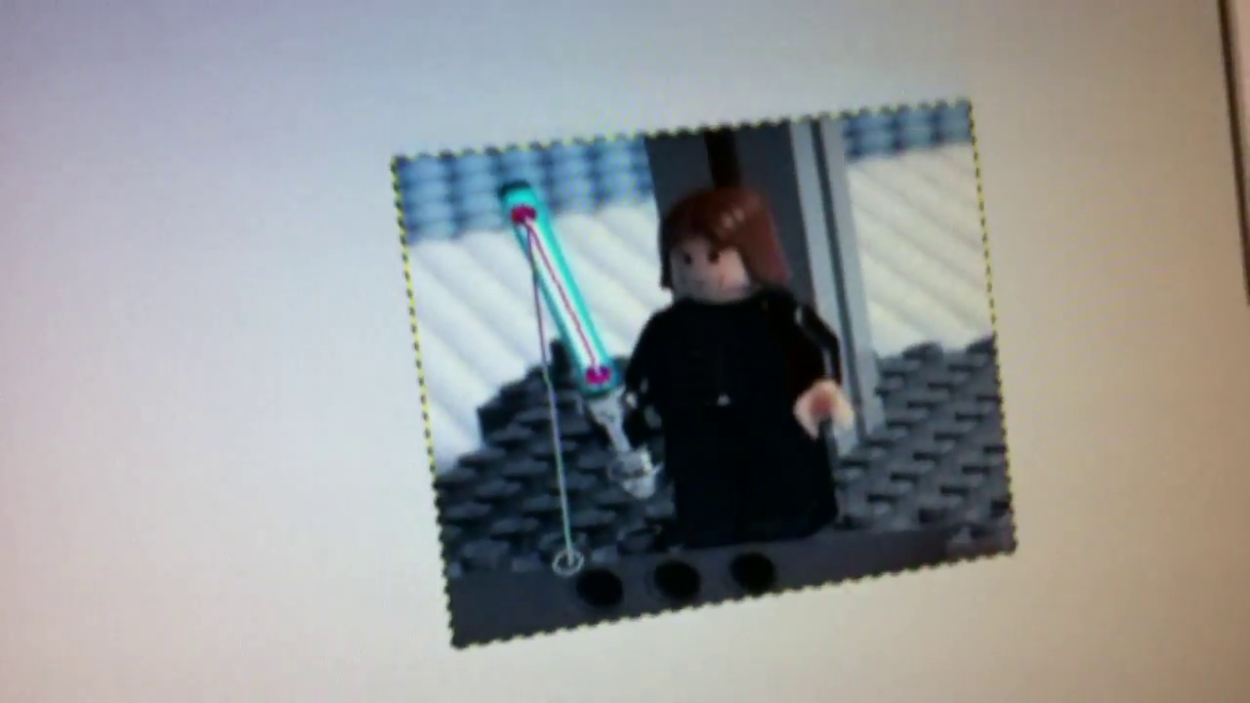
left_click(388, 41)
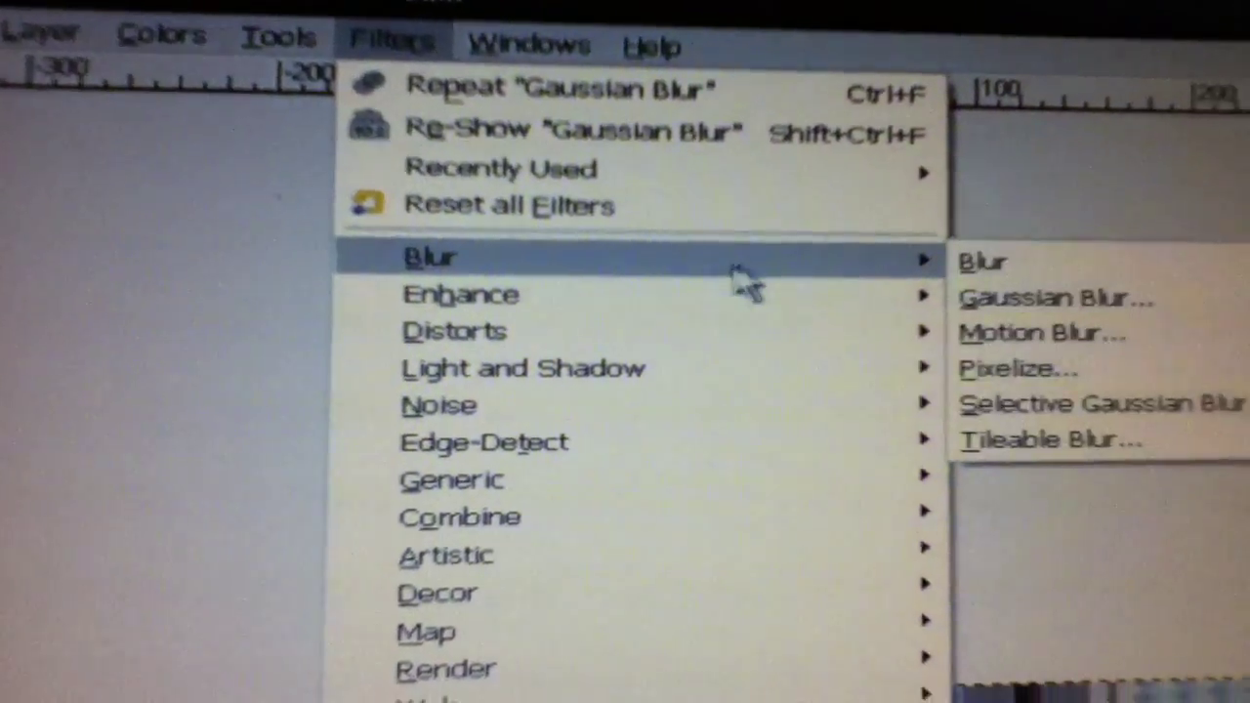
- Apply a Gaussian blur to the teal blade line
left_click(1053, 298)
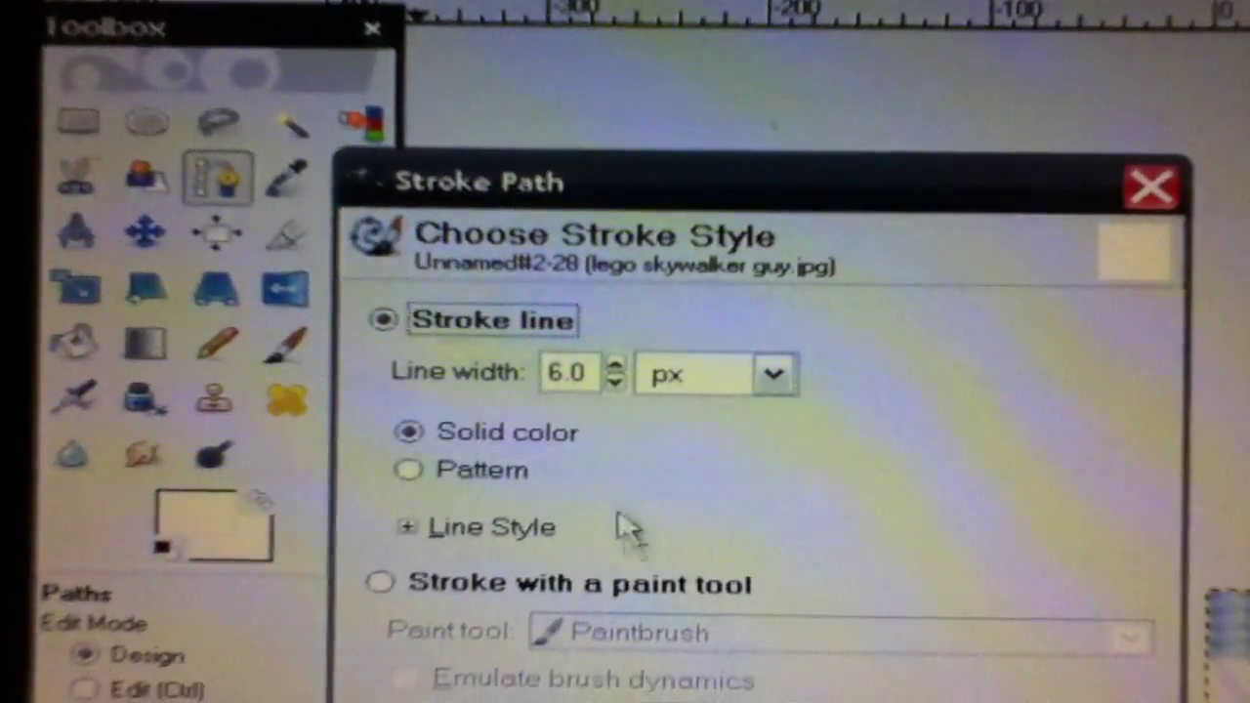
- Stroke a white core line along the blade and apply a 5 px Gaussian blur
left_click(404, 74)
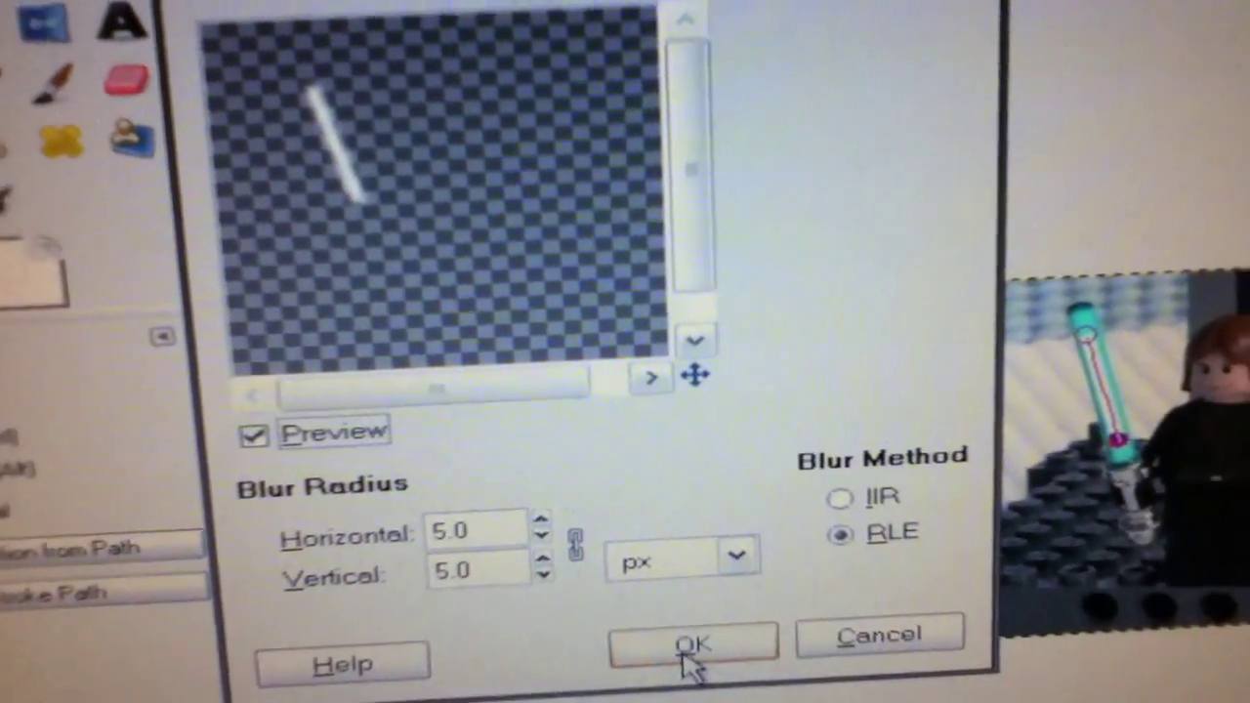
left_click(693, 645)
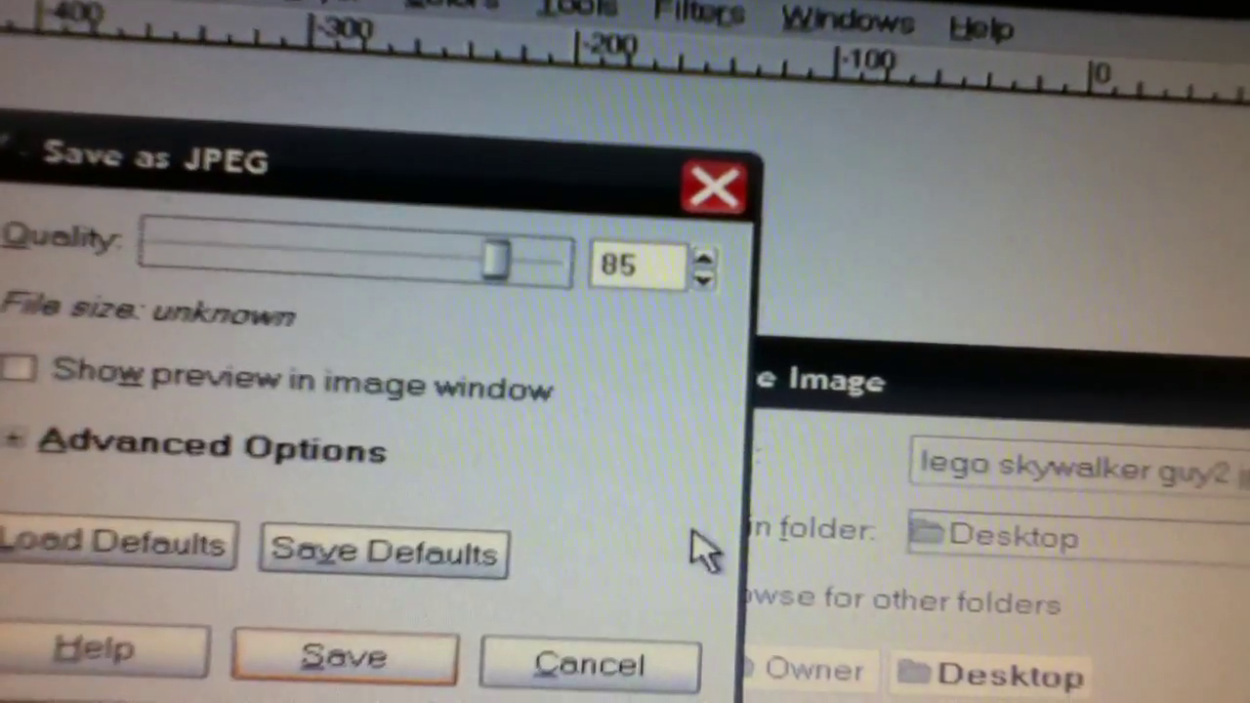
- Drag the JPEG quality slider up to 100 and save lego skywalker guy2
left_click_drag(499, 259, 674, 274)
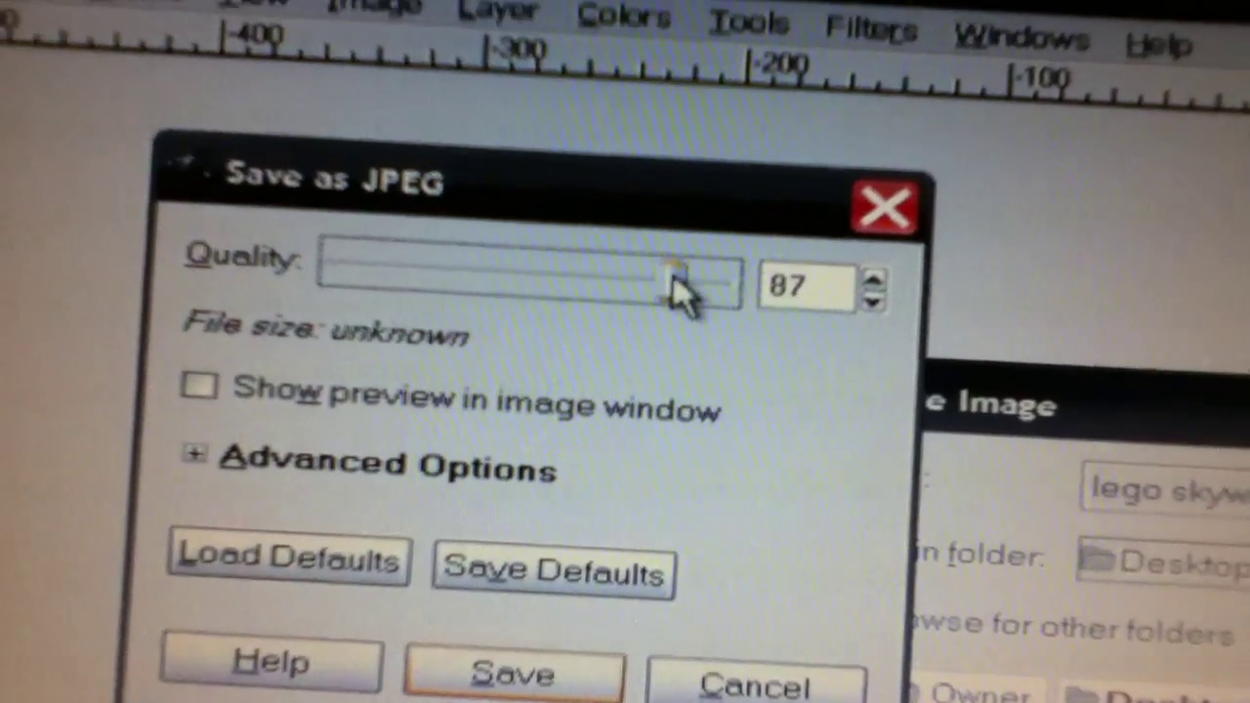
left_click_drag(674, 284, 782, 219)
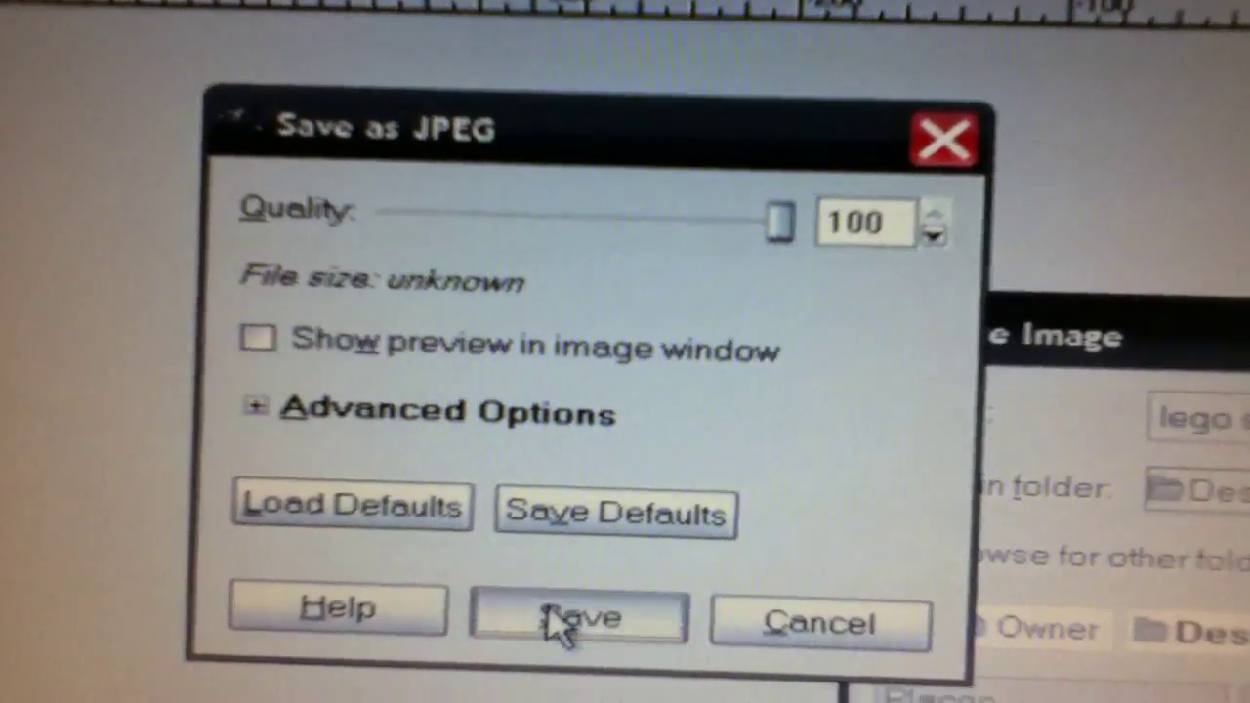
left_click(577, 615)
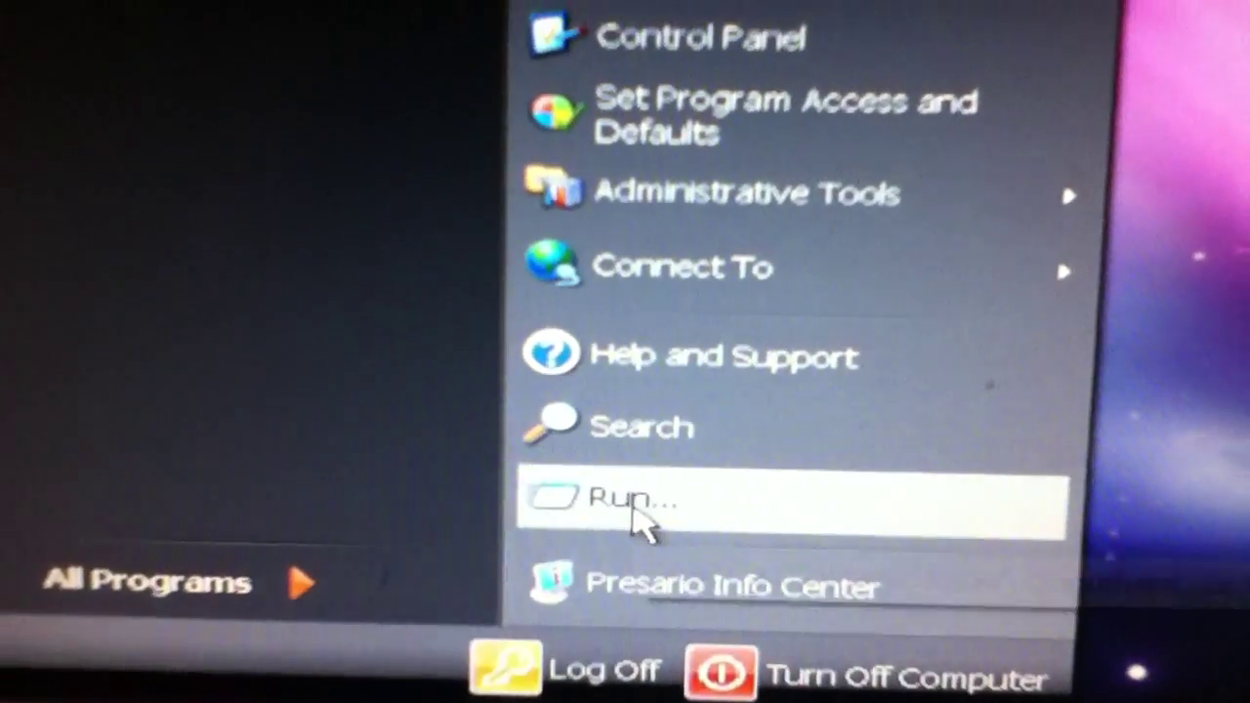
- Launch Paint by running mspaint from the Start menu's Run box
left_click(635, 498)
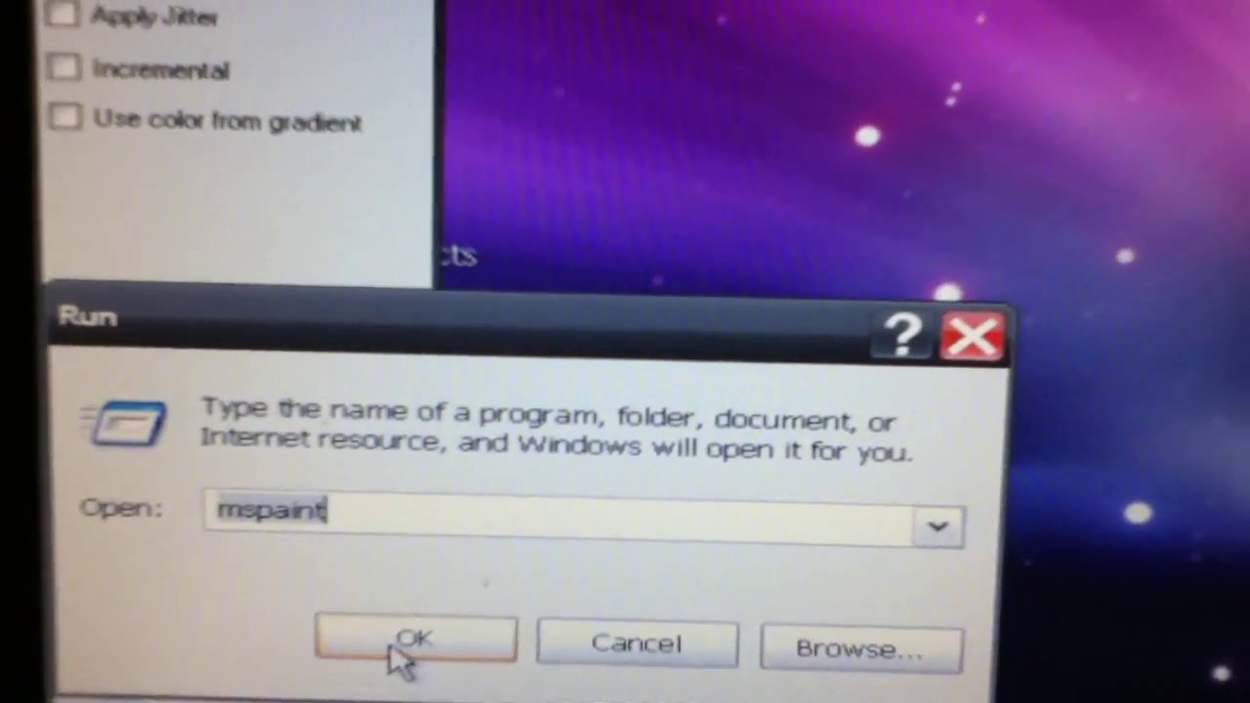
left_click(415, 640)
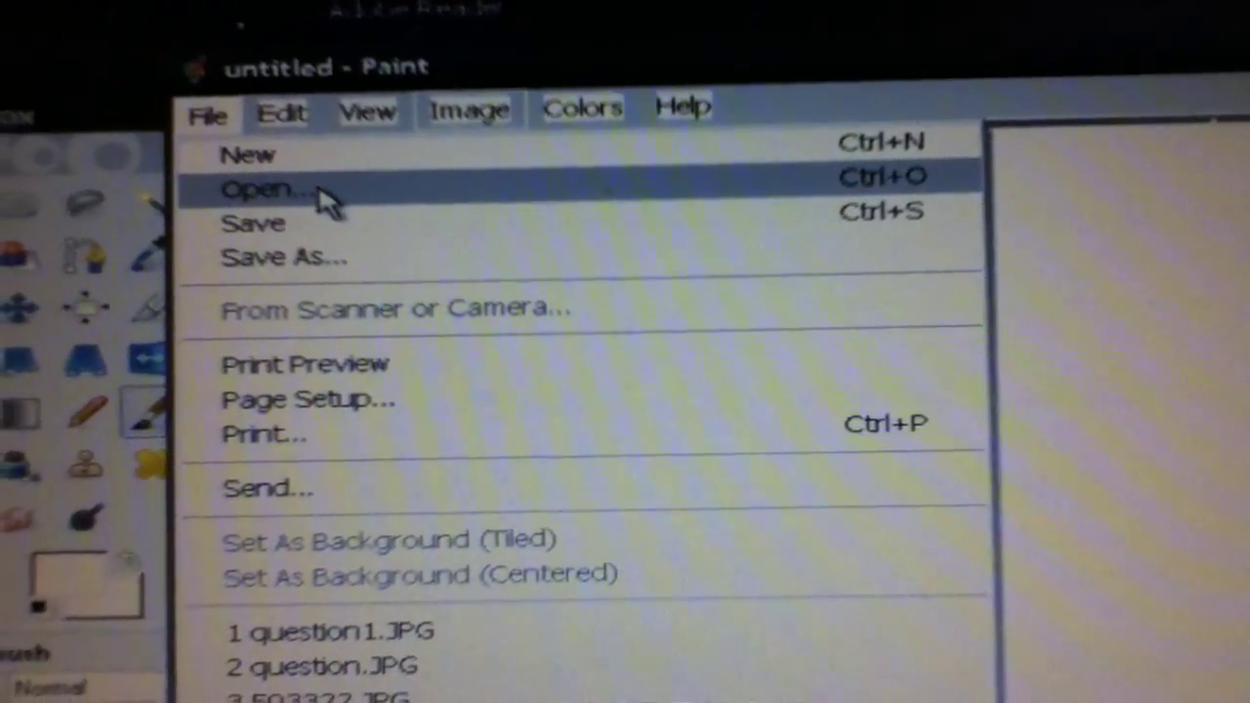
- Open the photo lego skywalker guy.jpg in Paint
left_click(273, 189)
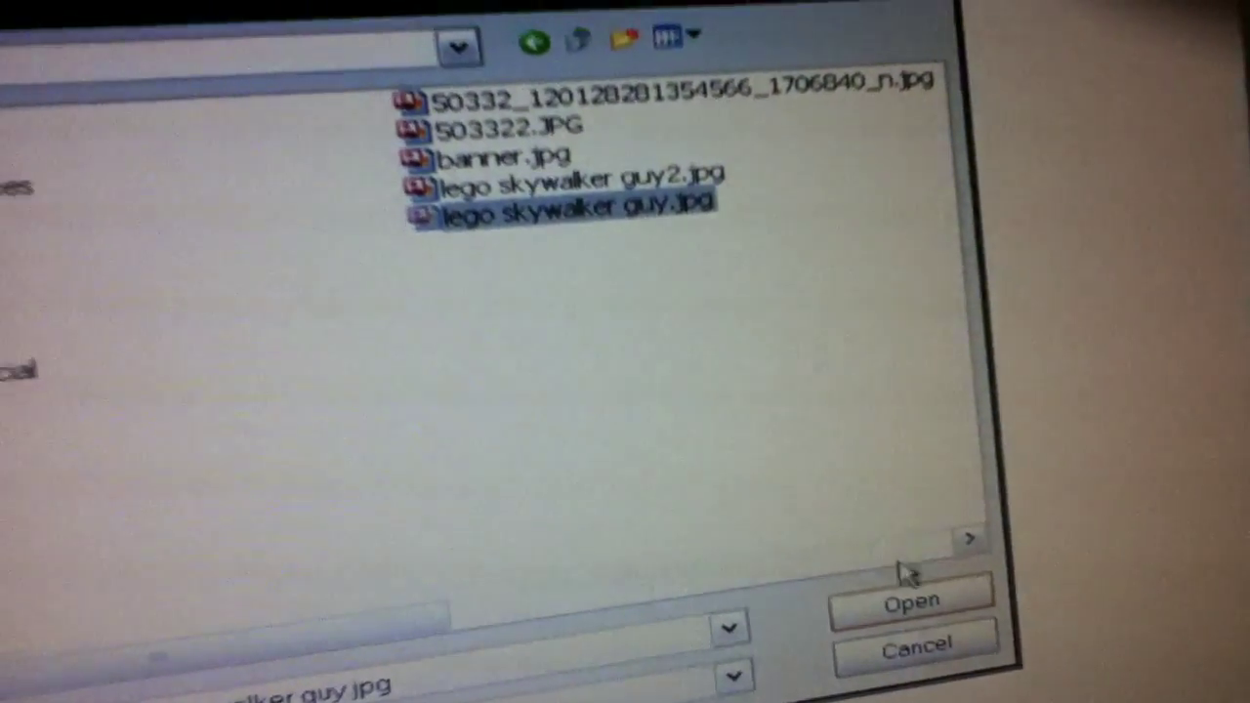
left_click(911, 602)
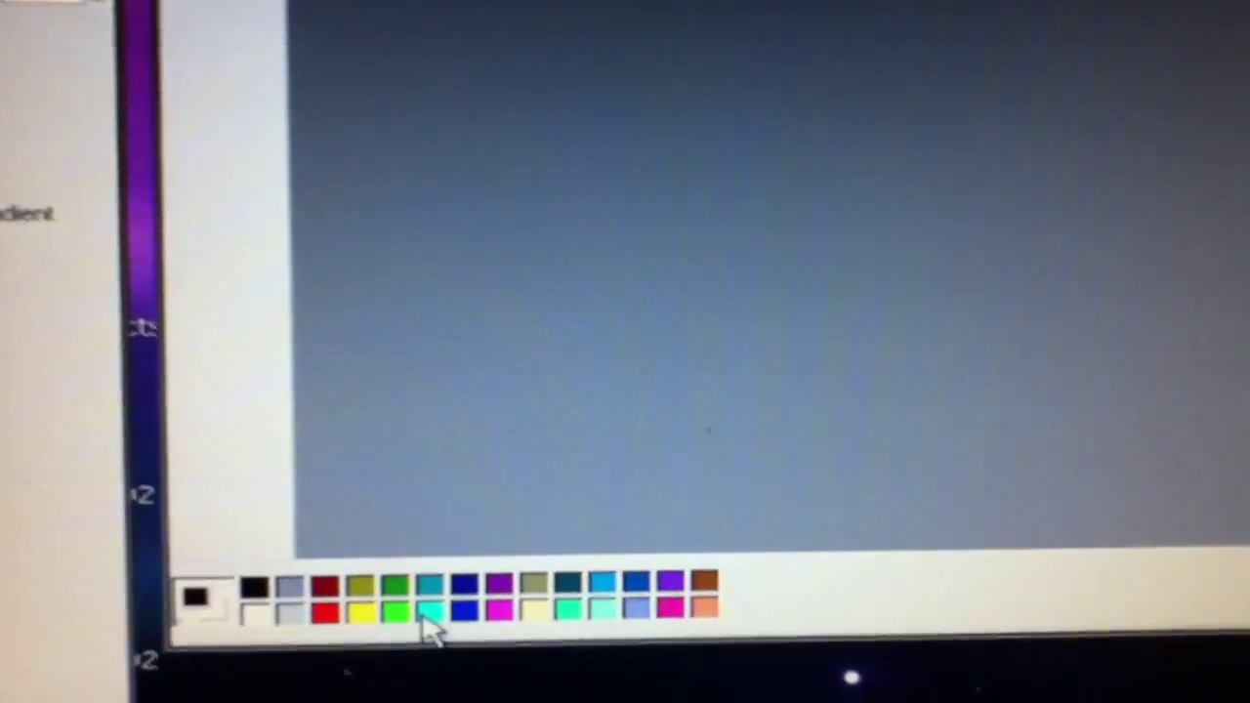
- Pick the light cyan colour swatch and start Save As for the picture
left_click(423, 617)
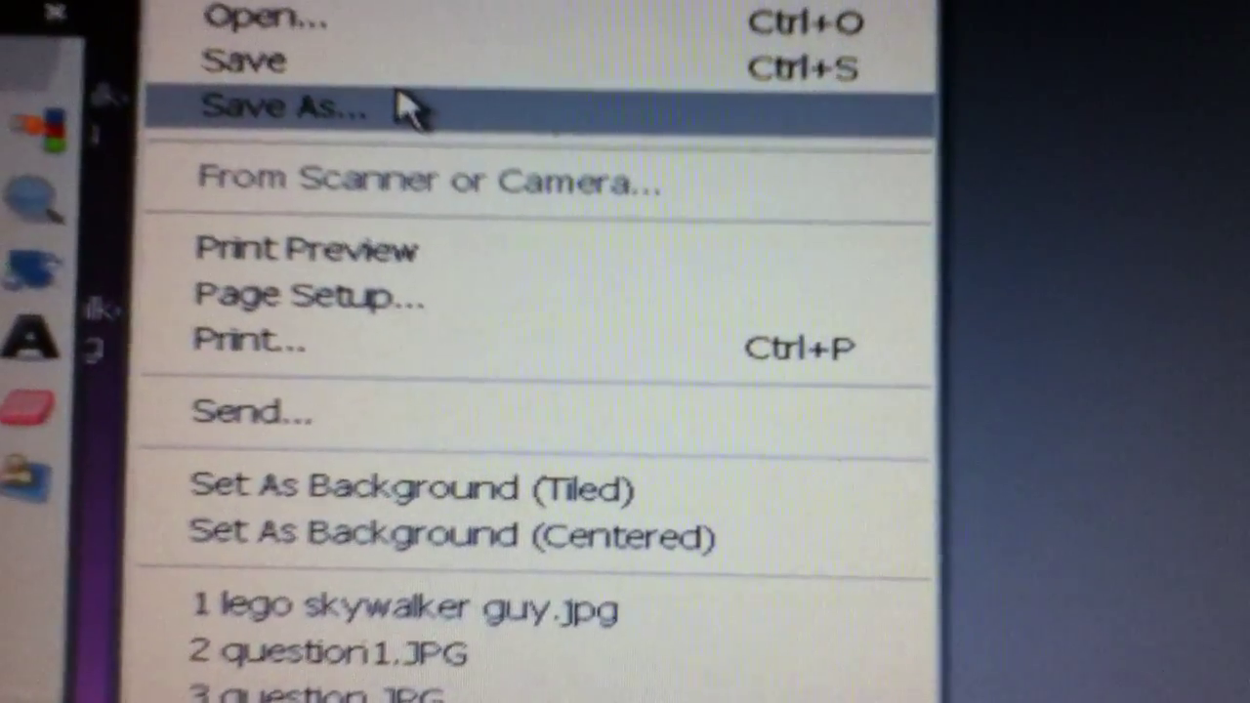
left_click(280, 105)
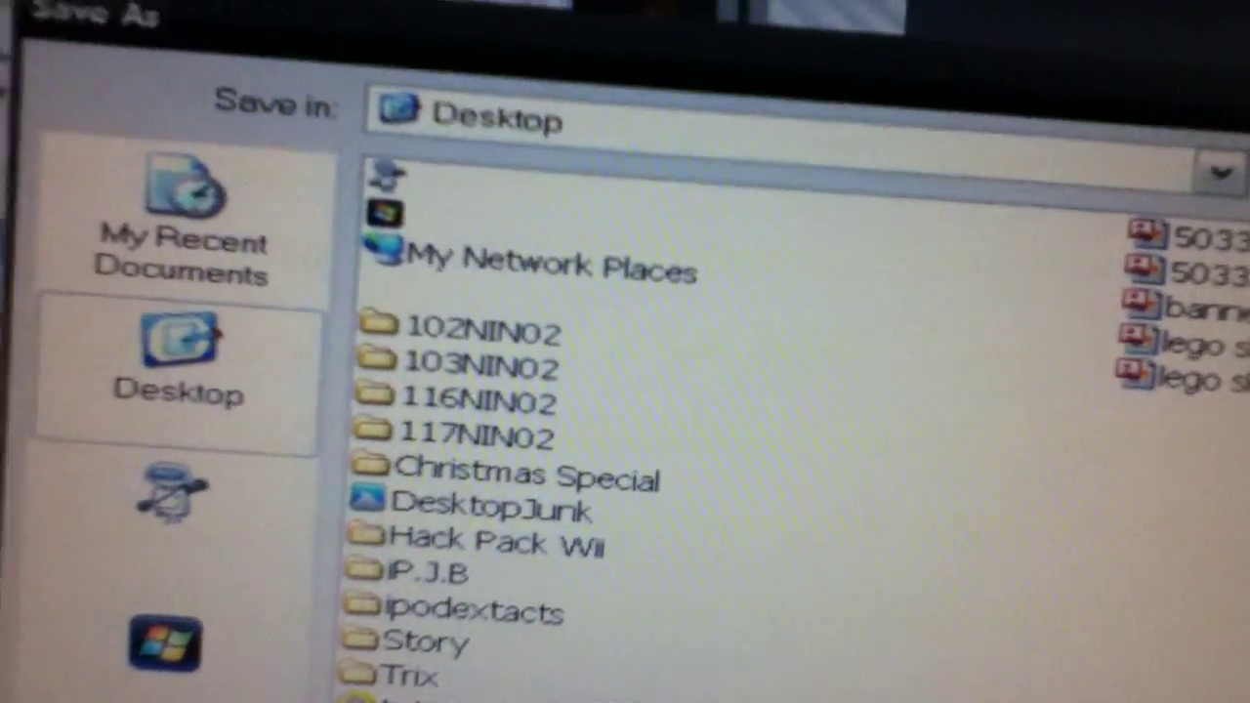